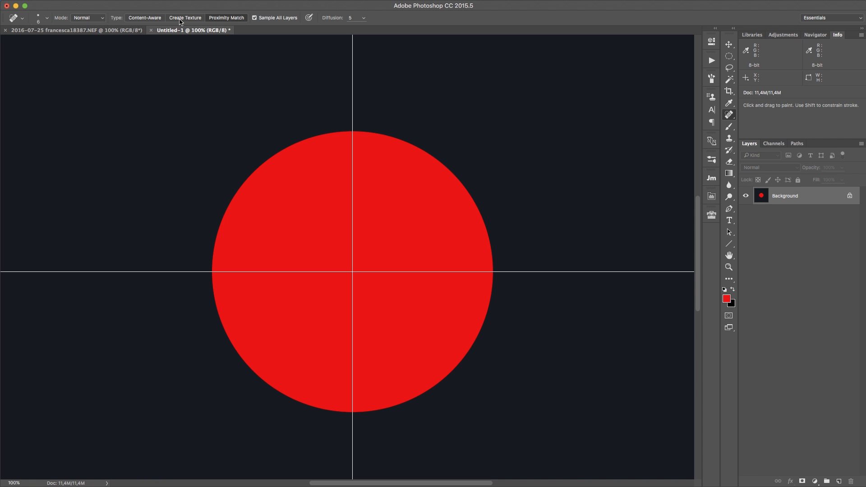
pyautogui.moveTo(451, 11)
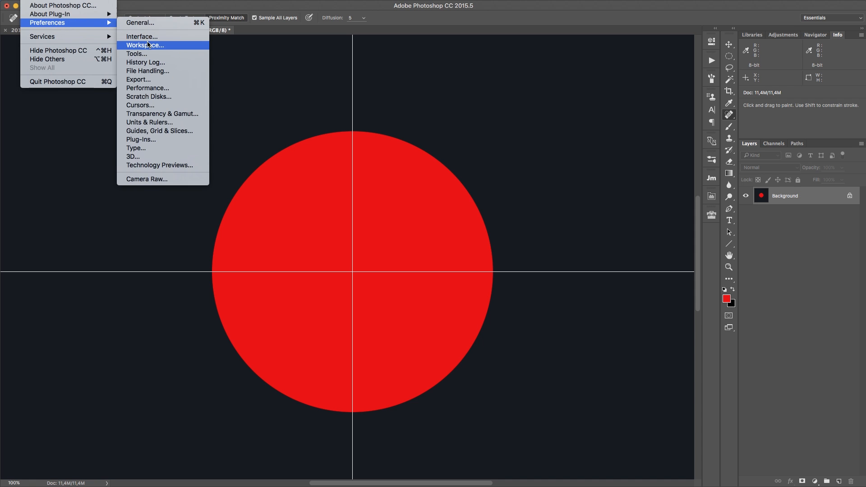
pyautogui.moveTo(136, 54)
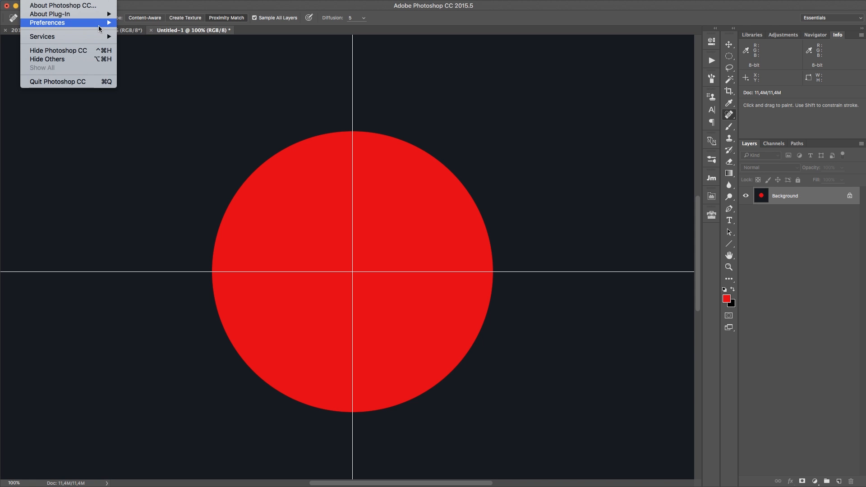
# After checking tool preferences, select the Healing Brush Tool and add an empty Layer 1.
pyautogui.click(47, 23)
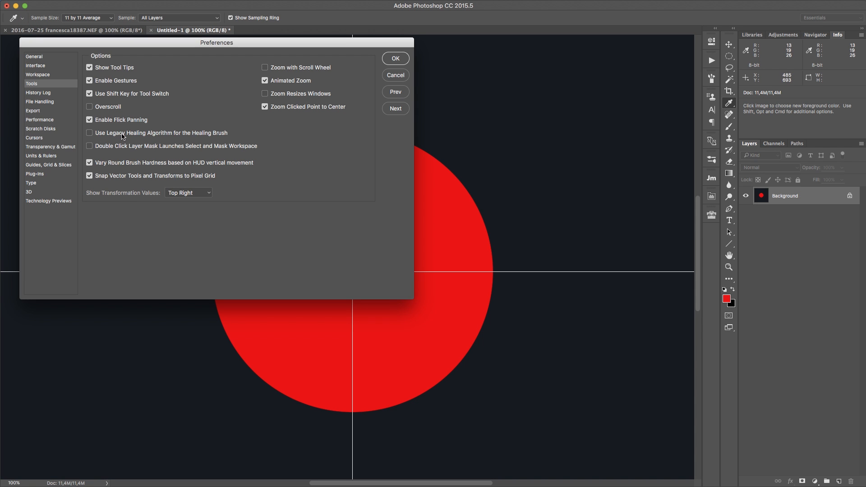
pyautogui.click(89, 132)
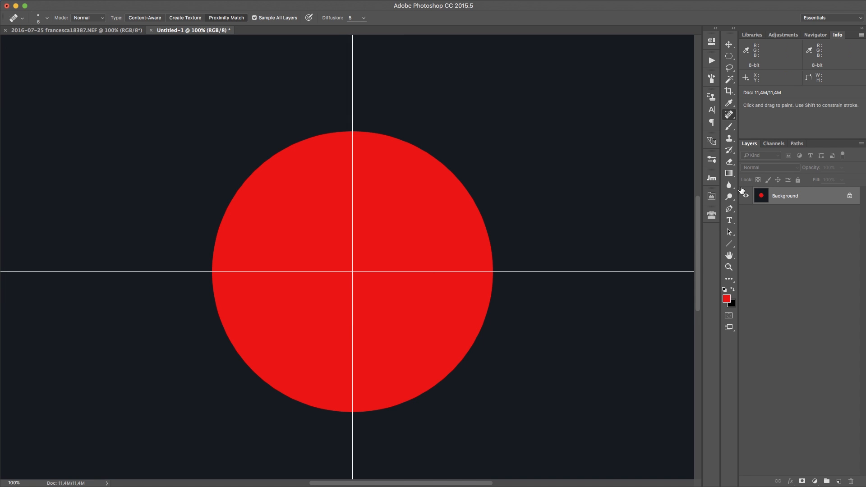
pyautogui.click(728, 114)
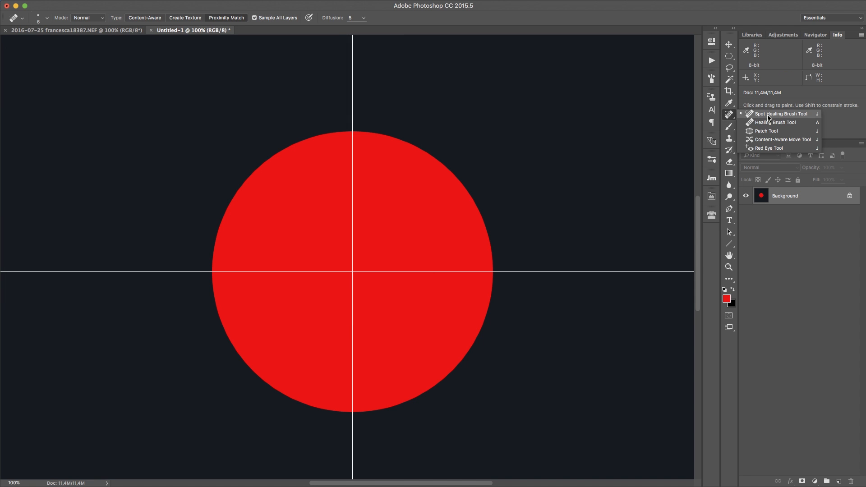
pyautogui.moveTo(766, 122)
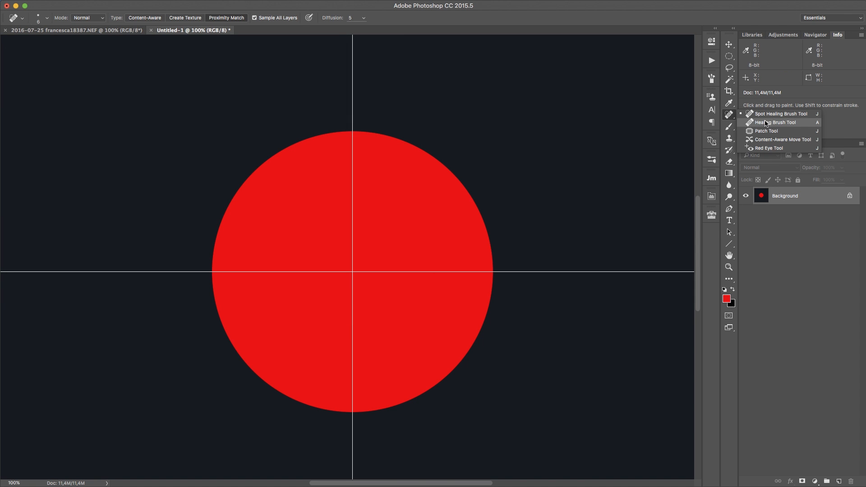
pyautogui.click(778, 123)
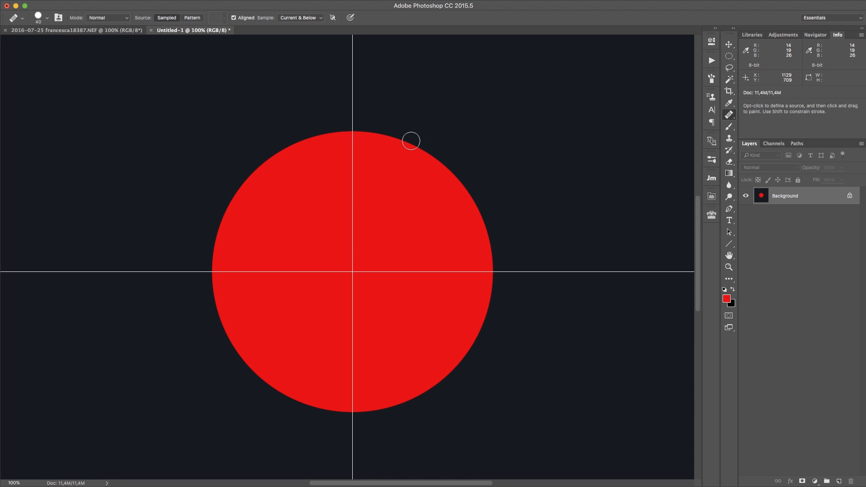
pyautogui.moveTo(426, 63)
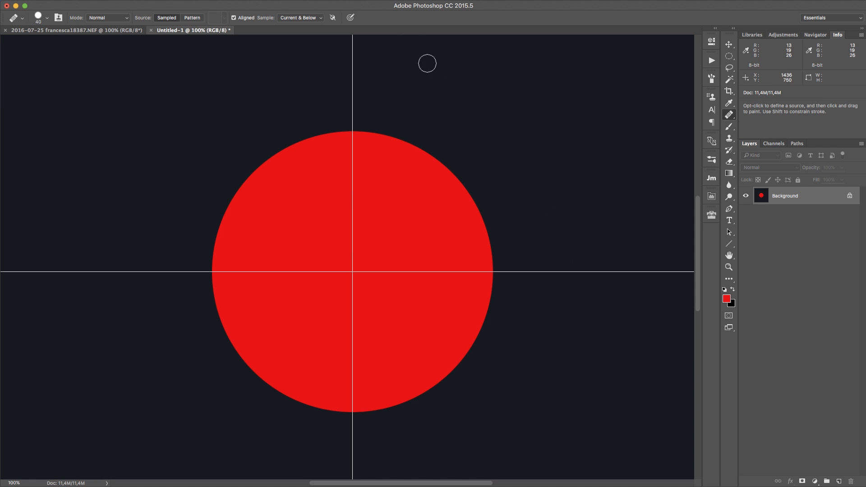
pyautogui.click(841, 481)
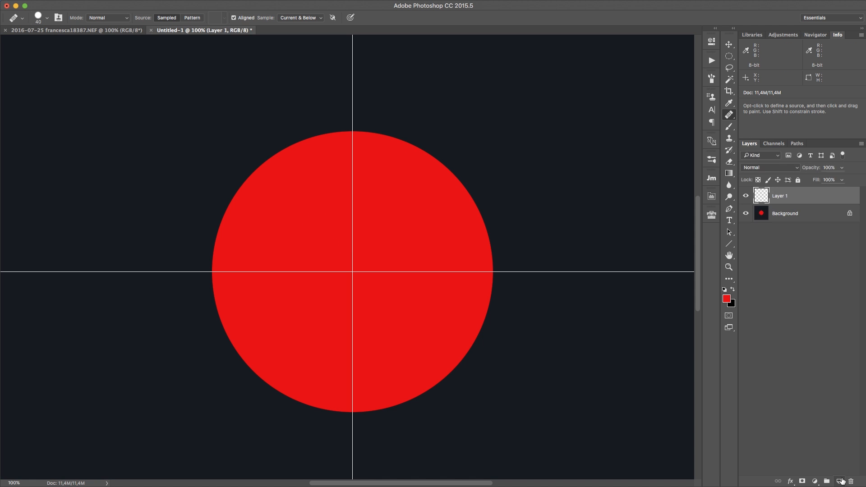
pyautogui.moveTo(373, 86)
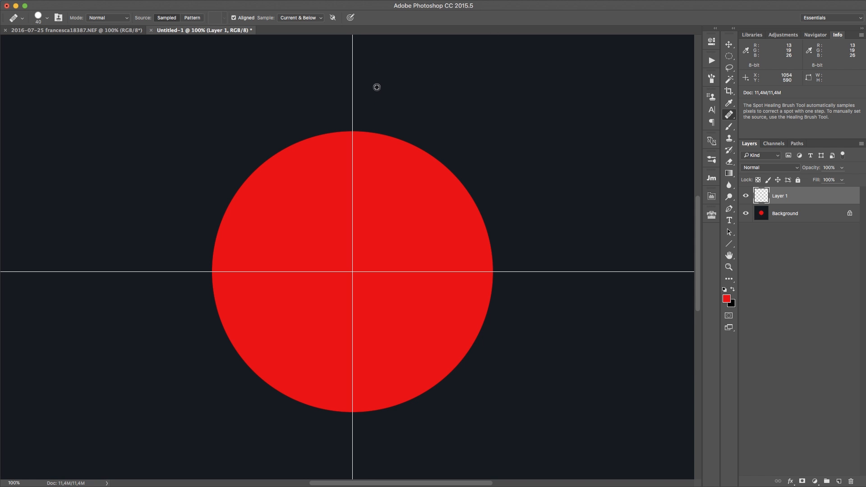
pyautogui.moveTo(389, 62)
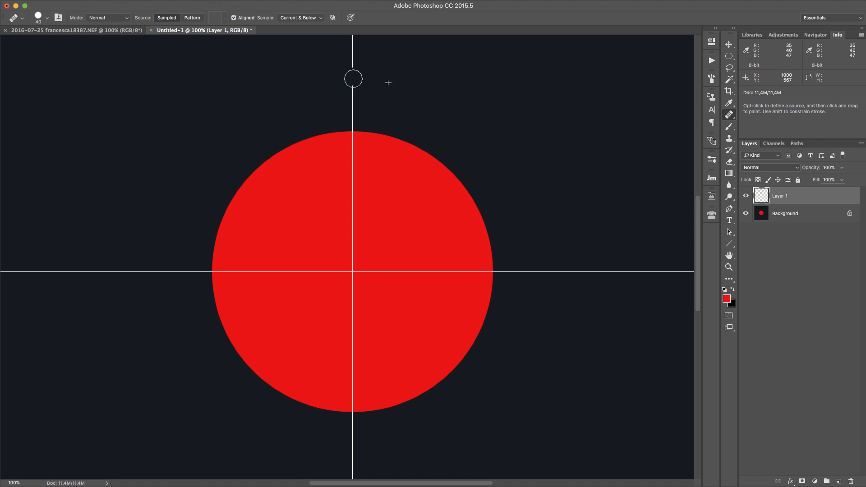
pyautogui.moveTo(551, 230)
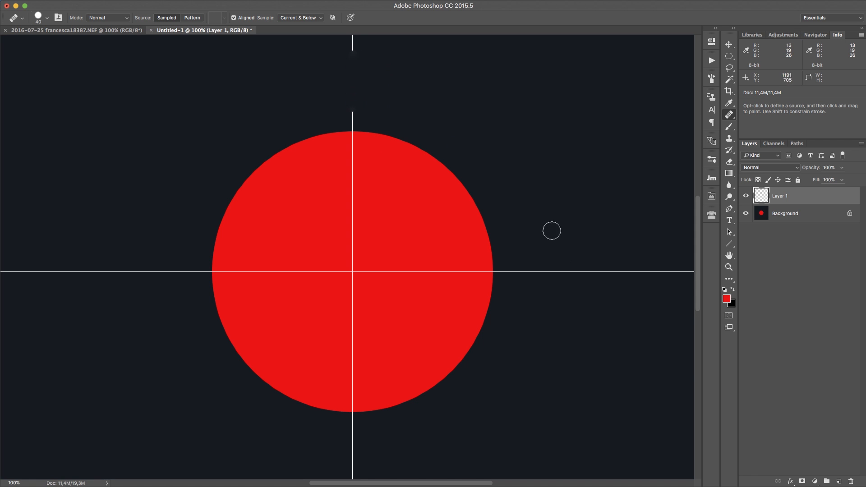
pyautogui.moveTo(359, 80)
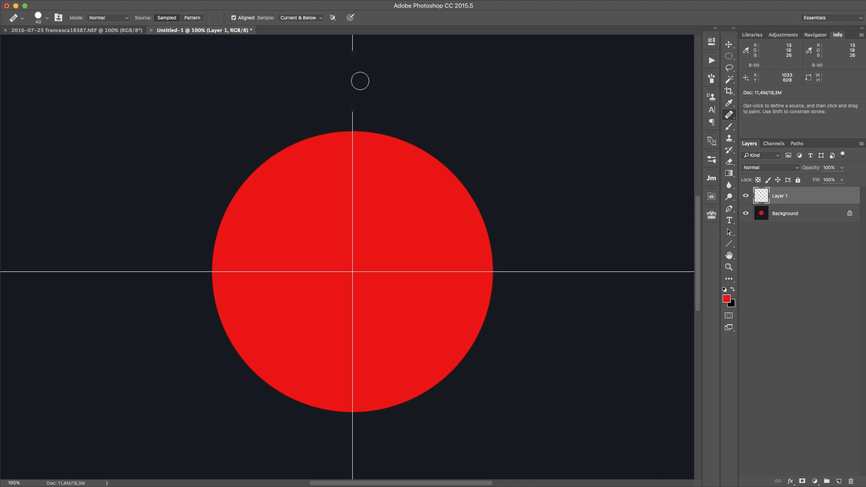
pyautogui.moveTo(354, 60)
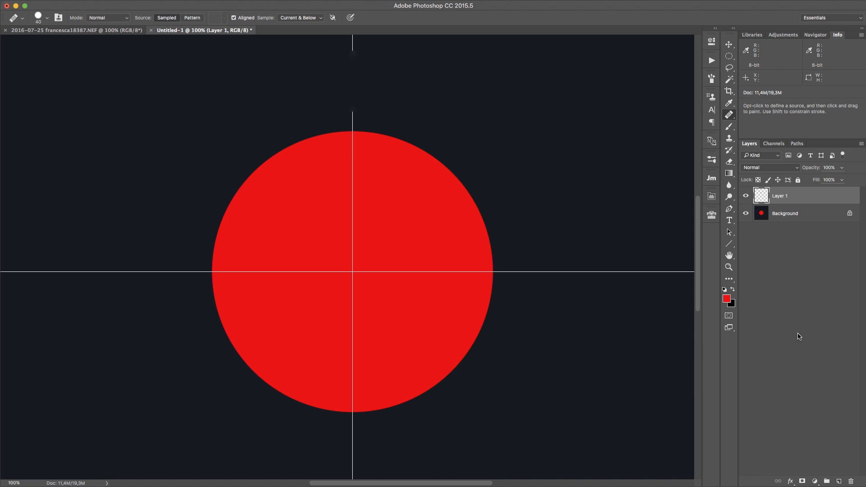
pyautogui.moveTo(801, 348)
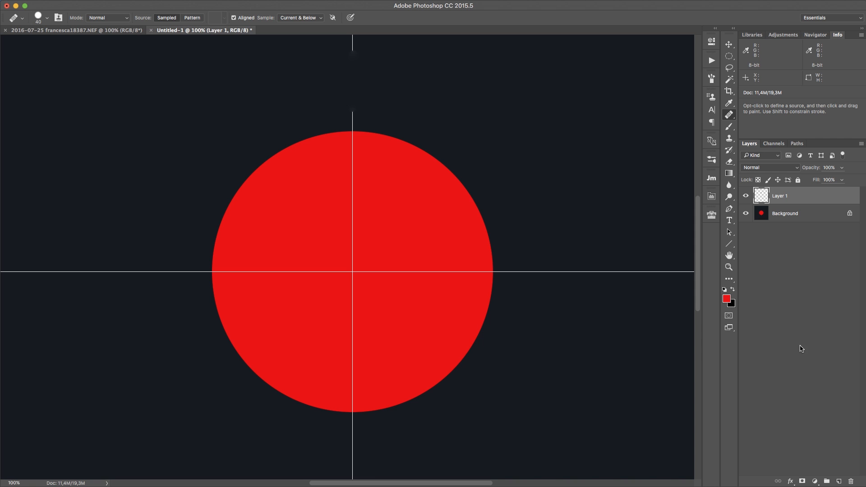
pyautogui.moveTo(366, 98)
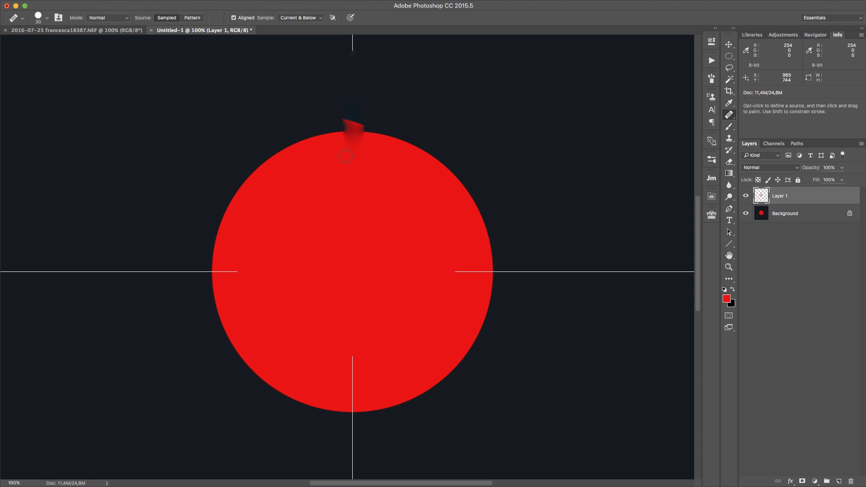
pyautogui.moveTo(349, 71)
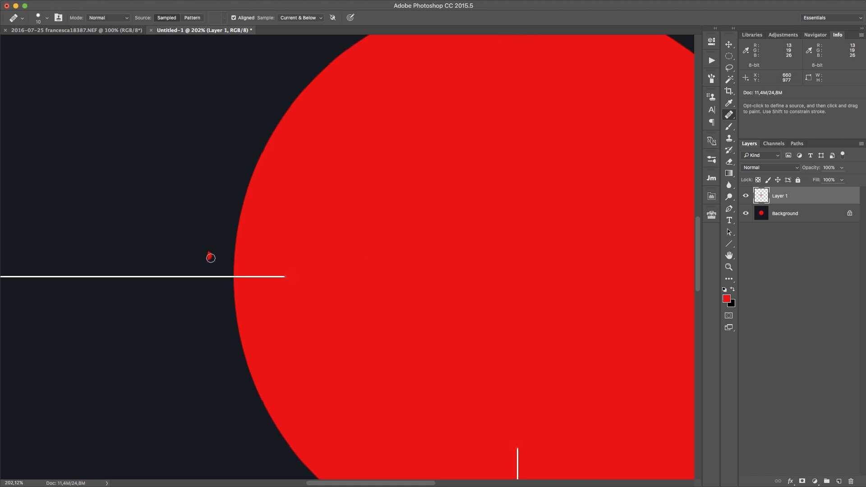
pyautogui.moveTo(215, 261)
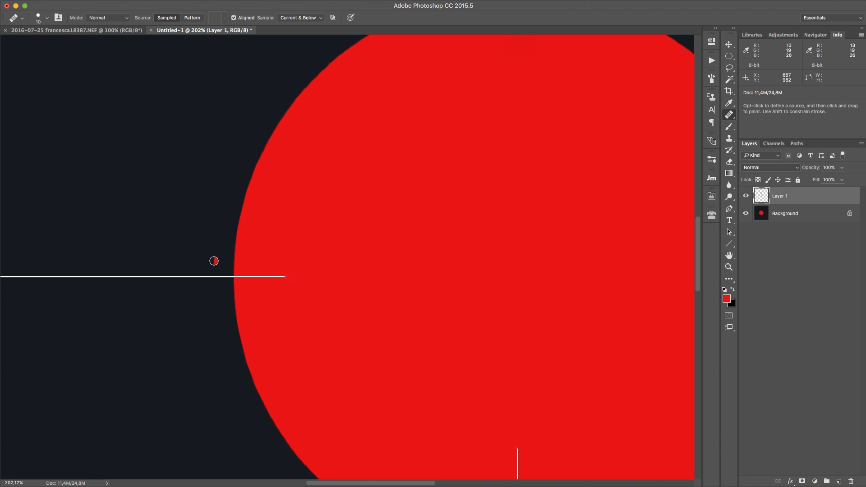
pyautogui.moveTo(233, 278)
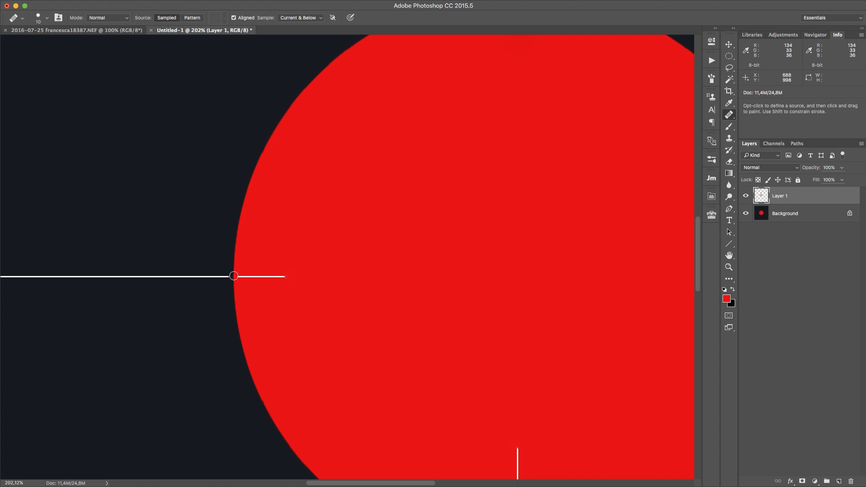
pyautogui.moveTo(295, 276)
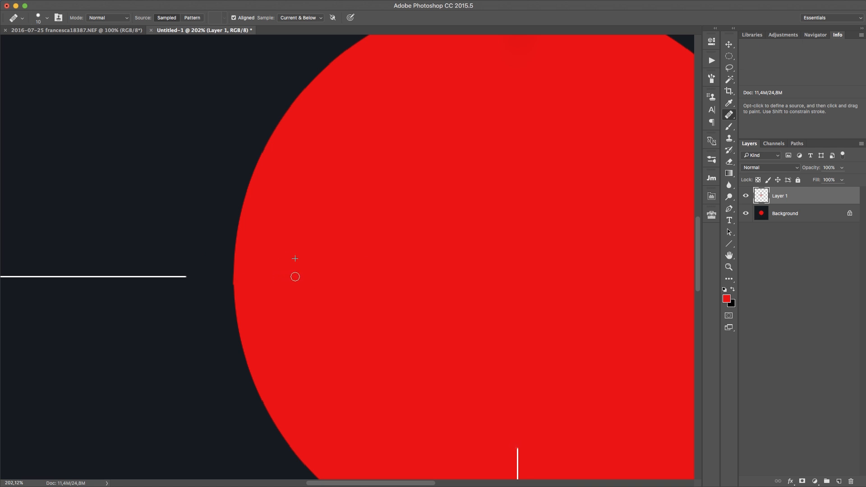
pyautogui.moveTo(190, 250)
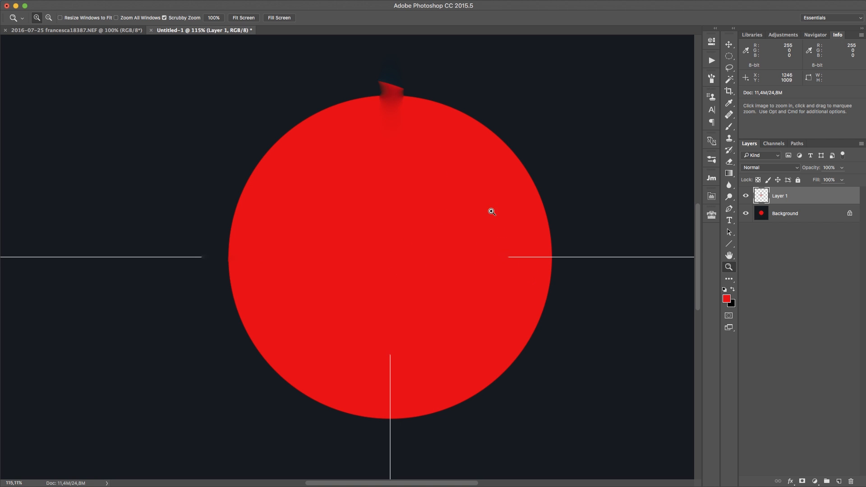
# Open the healing tools group in the toolbar twice.
pyautogui.click(729, 115)
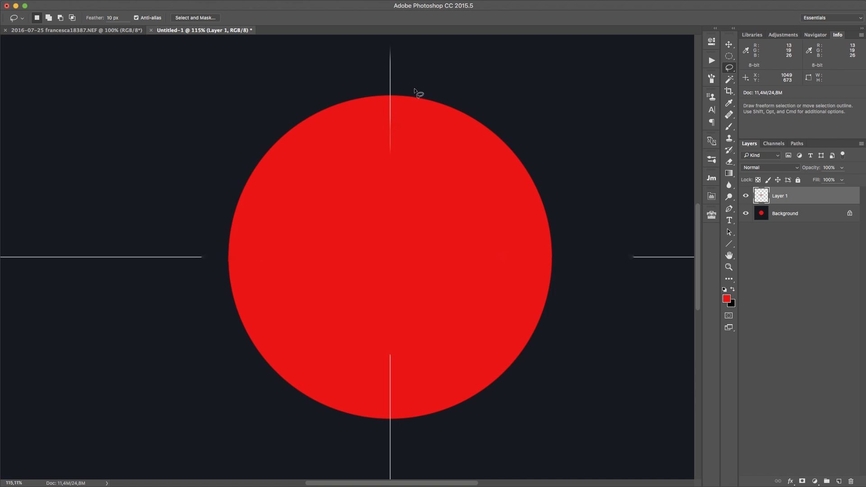
pyautogui.click(728, 115)
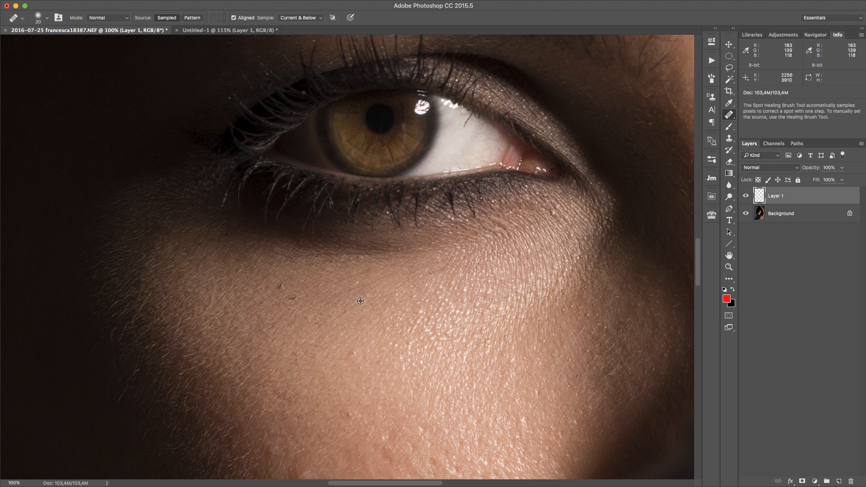
pyautogui.moveTo(333, 334)
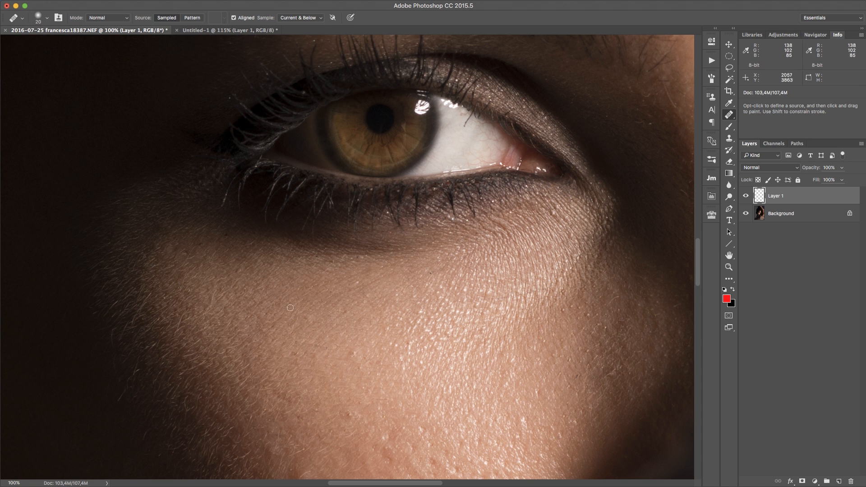
# Sample clean skin, then paint six healing strokes over blemishes on the cheek below the eye.
pyautogui.click(366, 354)
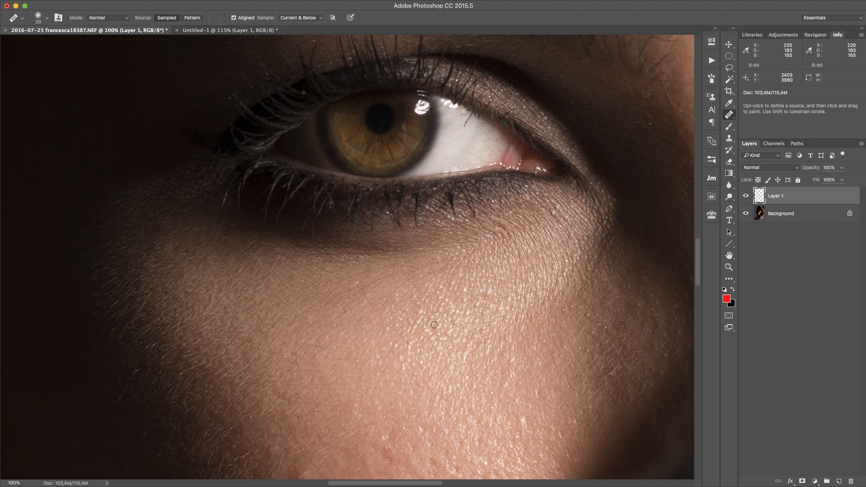
pyautogui.moveTo(433, 325); pyautogui.dragTo(442, 327)
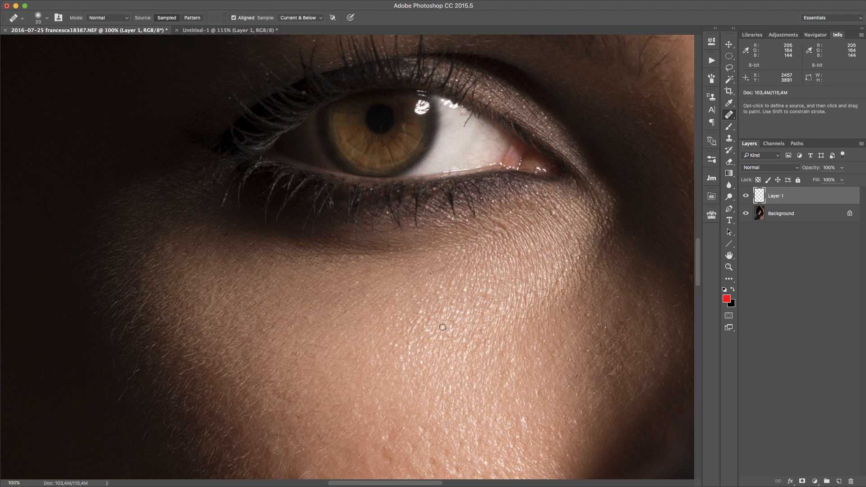
pyautogui.moveTo(442, 326); pyautogui.dragTo(420, 360)
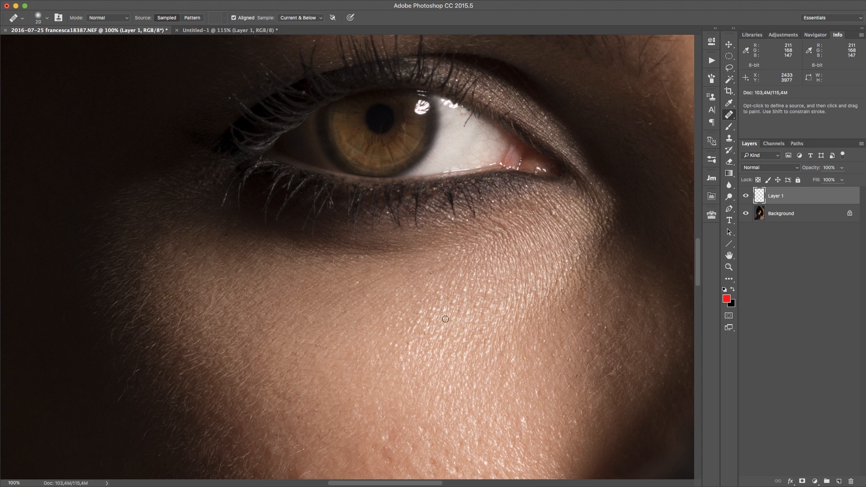
pyautogui.moveTo(446, 319); pyautogui.dragTo(433, 362)
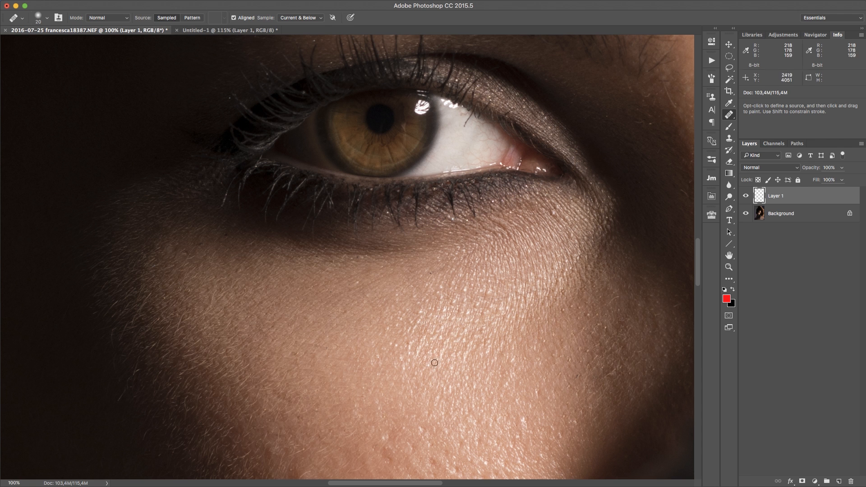
pyautogui.moveTo(434, 363); pyautogui.dragTo(440, 353)
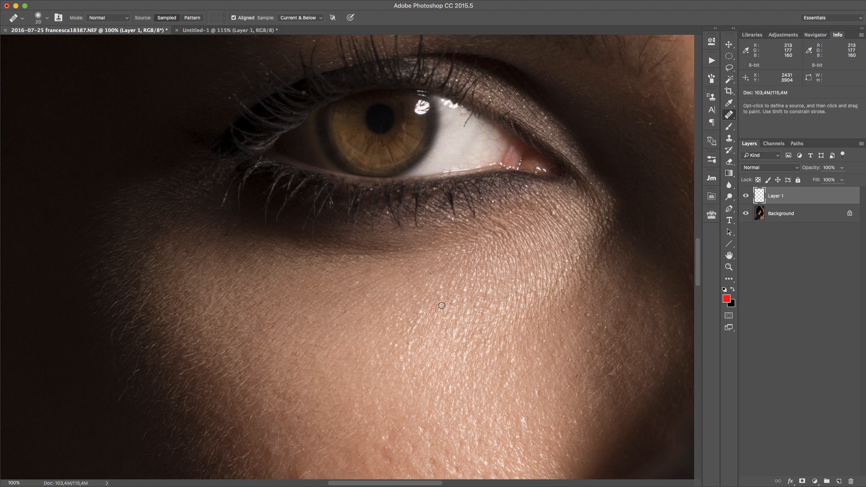
pyautogui.moveTo(442, 305); pyautogui.dragTo(435, 303)
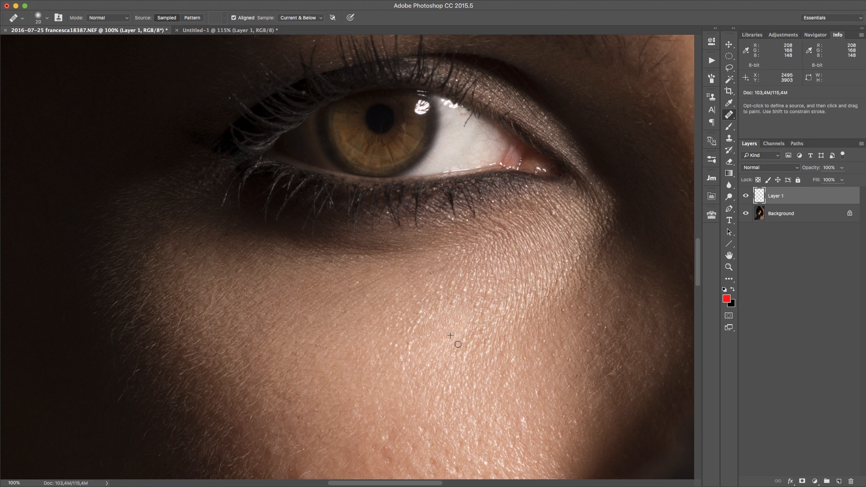
pyautogui.moveTo(456, 344); pyautogui.dragTo(443, 313)
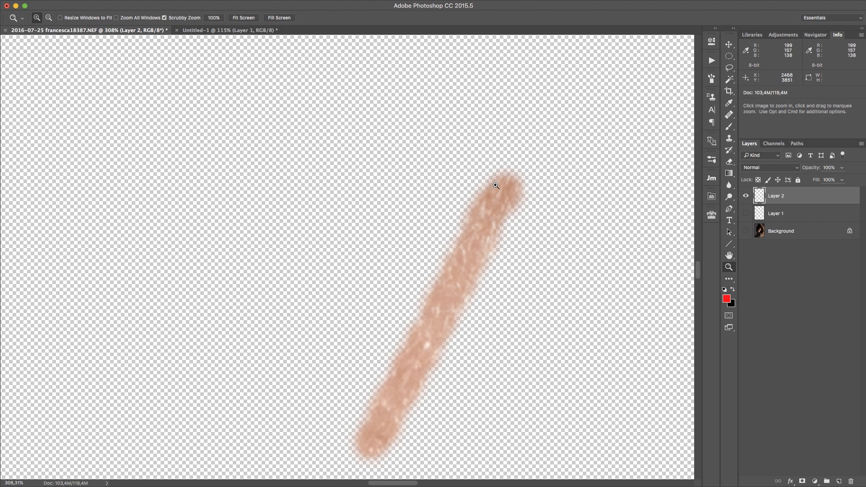
pyautogui.moveTo(498, 223)
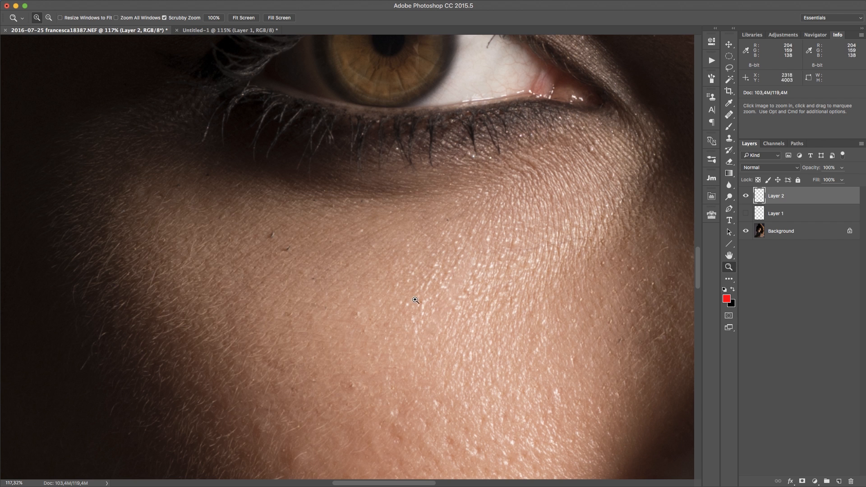
pyautogui.moveTo(395, 392)
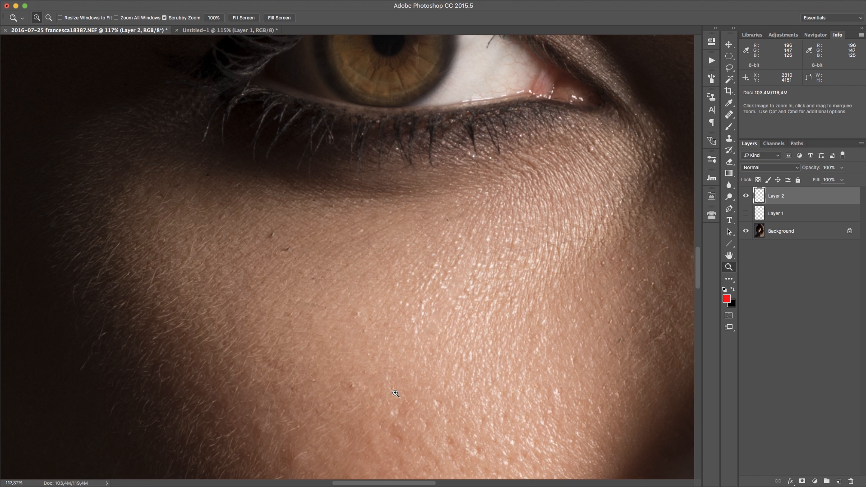
pyautogui.moveTo(481, 267)
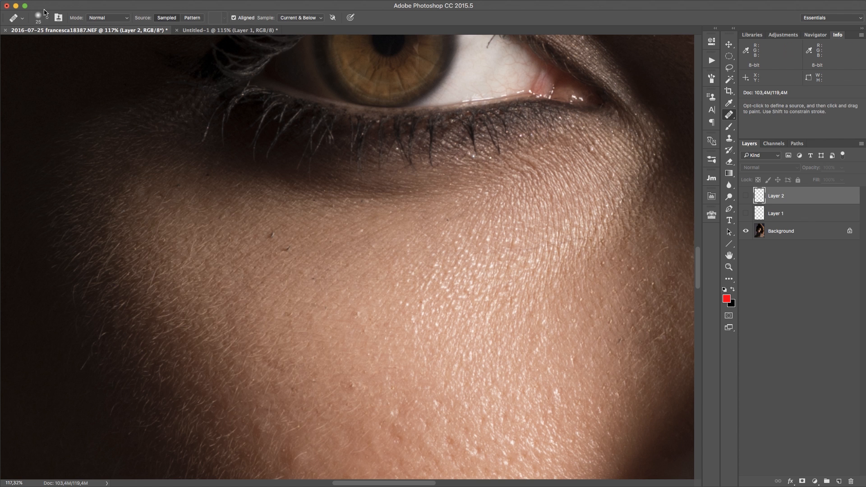
# Make the brush tip 100% hard and paint a healing stroke over a cheek spot.
pyautogui.click(37, 17)
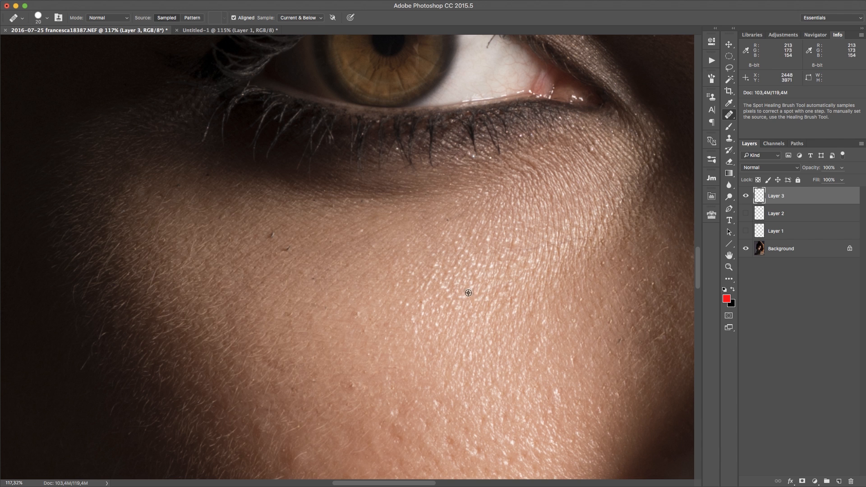
pyautogui.moveTo(341, 243)
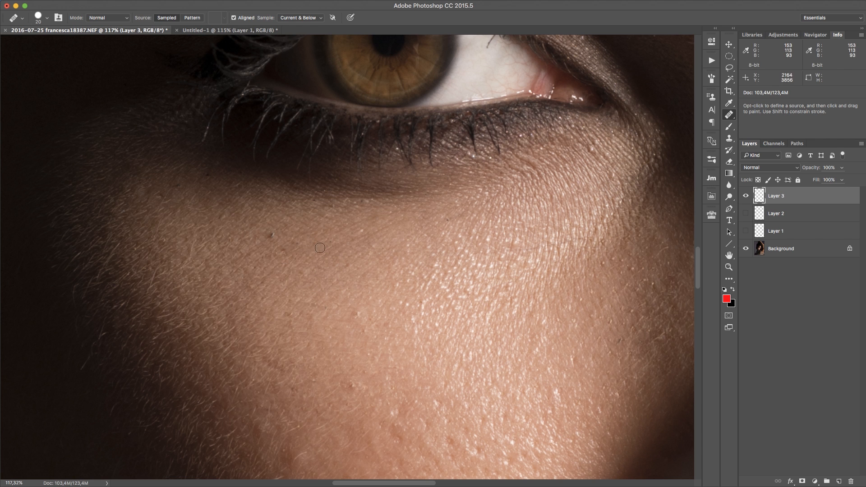
pyautogui.moveTo(320, 247); pyautogui.dragTo(413, 298)
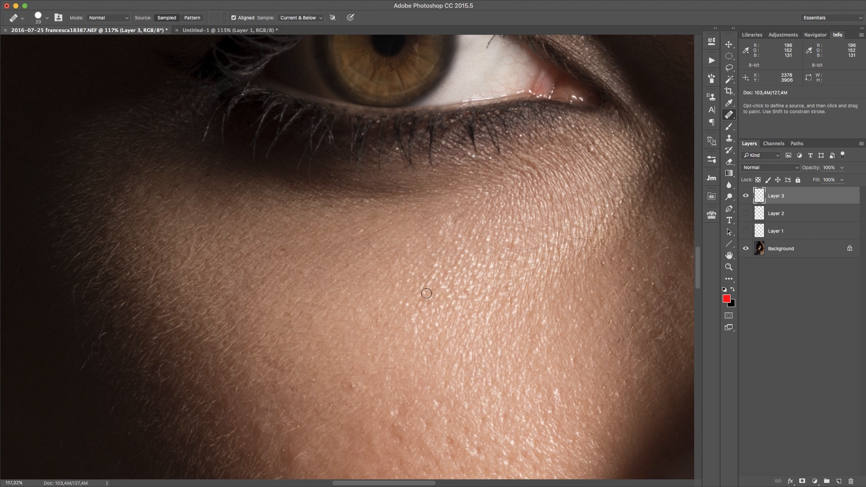
pyautogui.moveTo(448, 231)
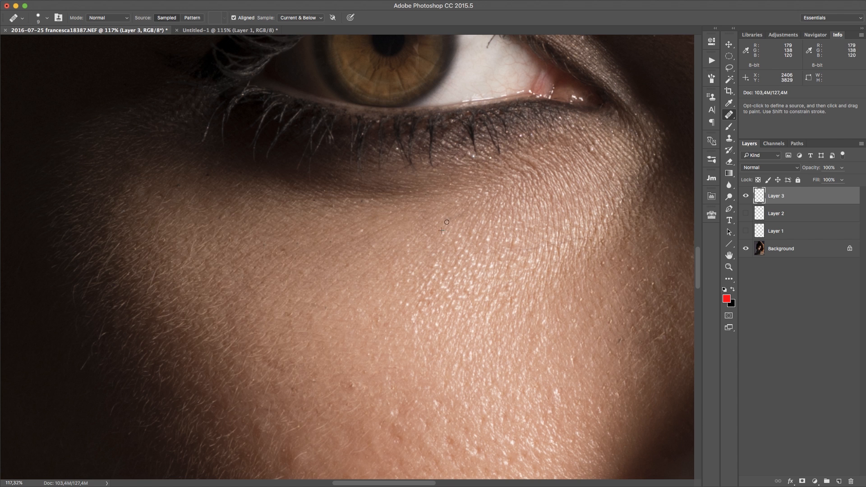
pyautogui.moveTo(506, 271)
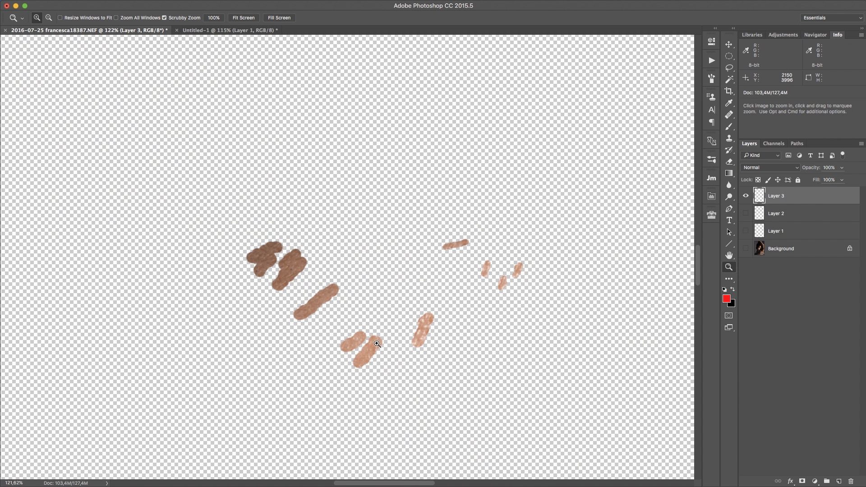
pyautogui.moveTo(275, 237)
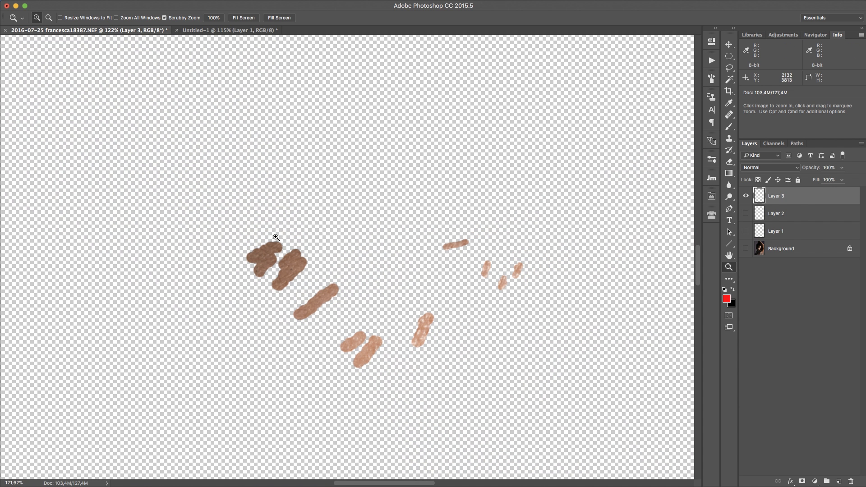
pyautogui.moveTo(282, 295)
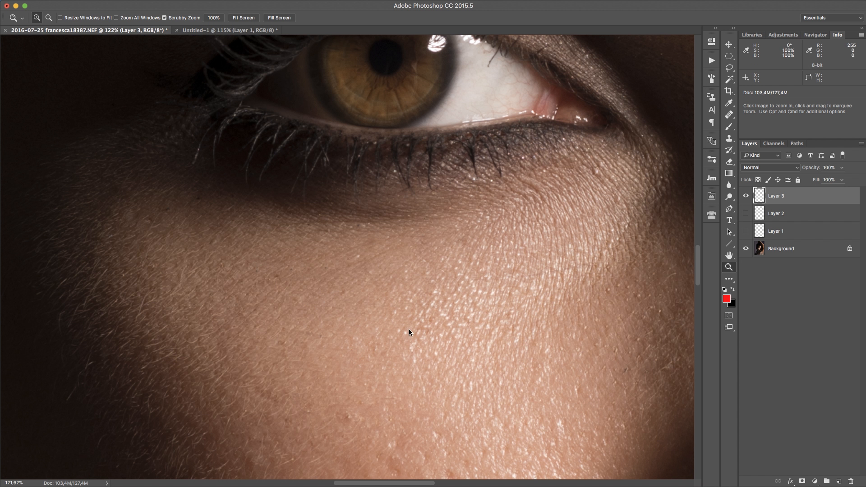
pyautogui.moveTo(381, 429)
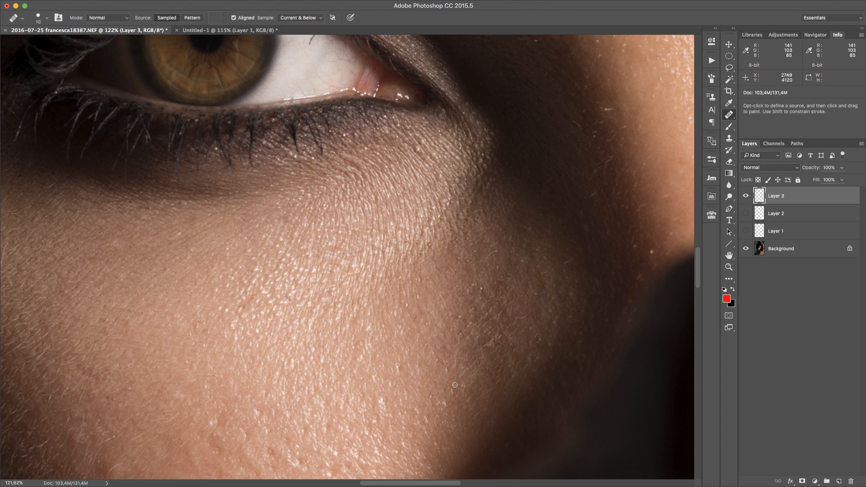
pyautogui.moveTo(318, 165)
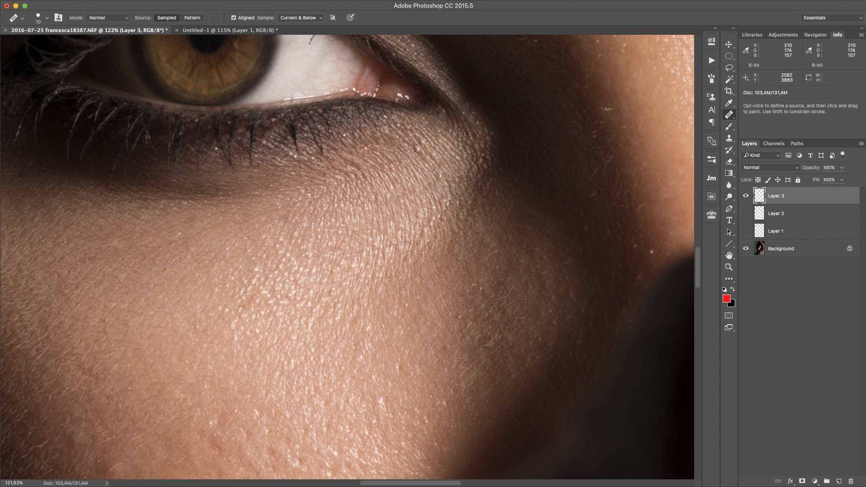
pyautogui.moveTo(455, 312)
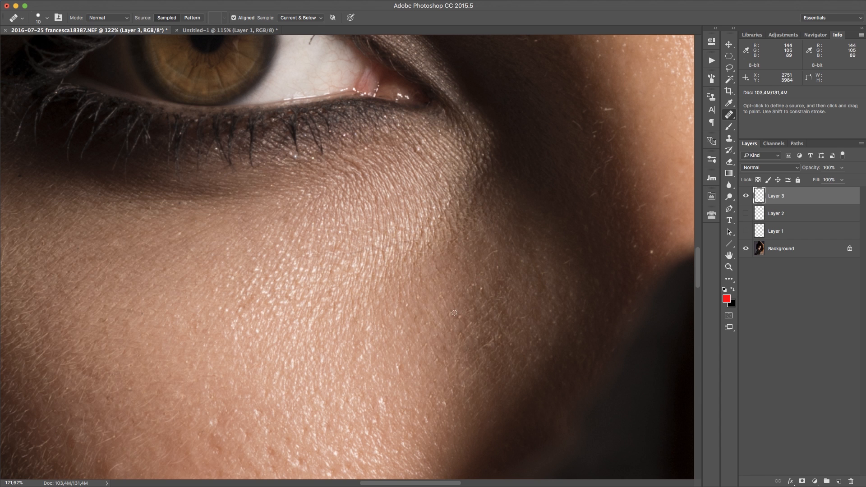
pyautogui.moveTo(376, 285)
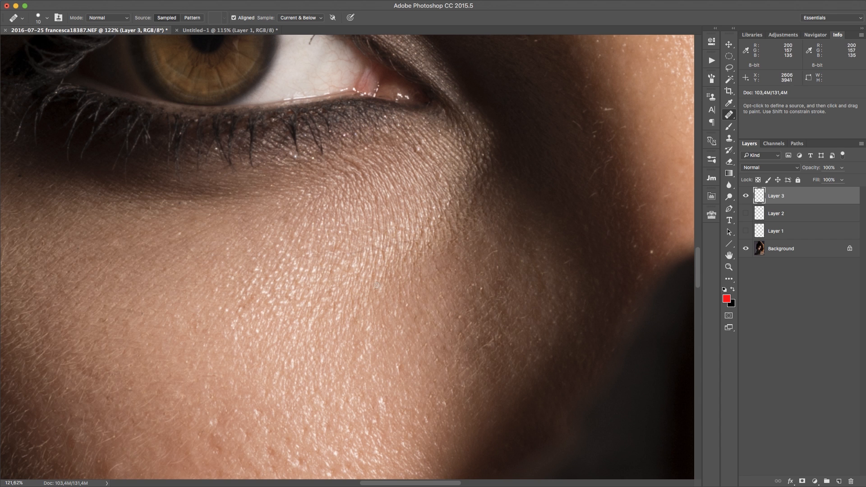
pyautogui.moveTo(375, 268)
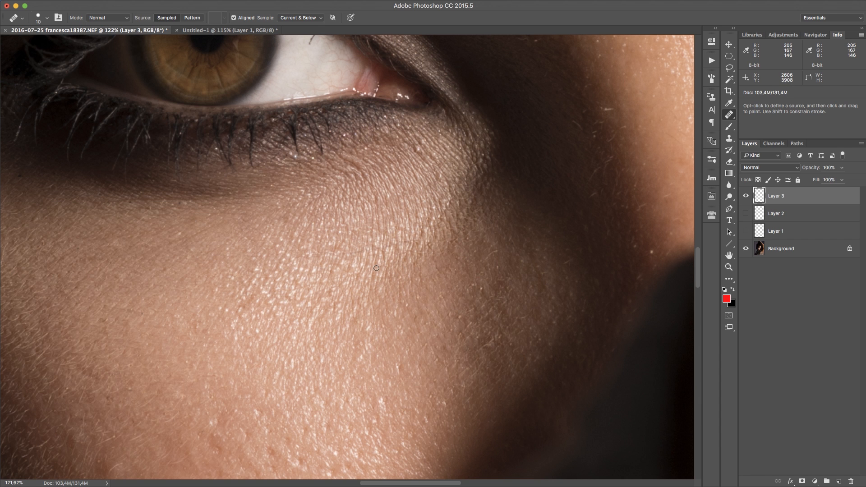